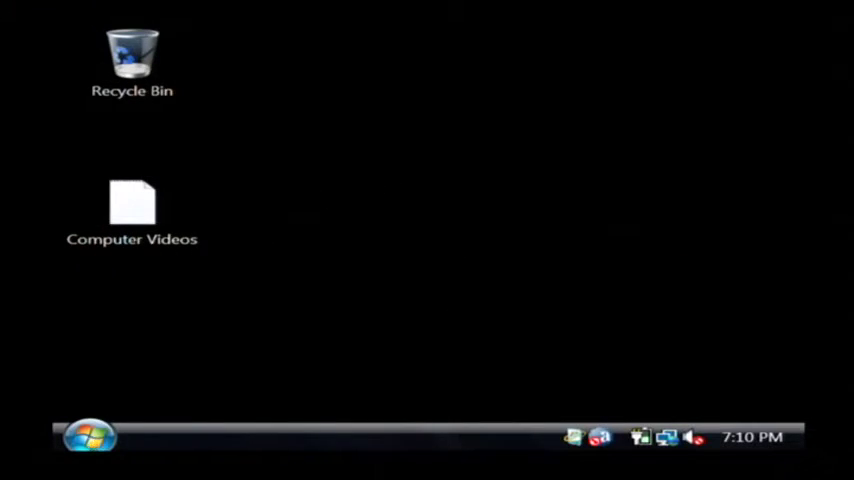
# Step: Launch Mozilla Firefox from the Windows Vista desktop to its Google start page
pyautogui.click(88, 437)
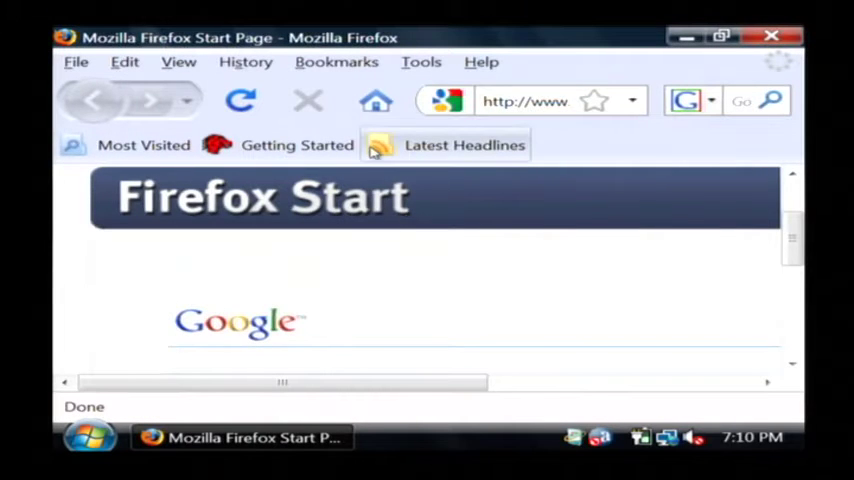
pyautogui.scroll(-3)
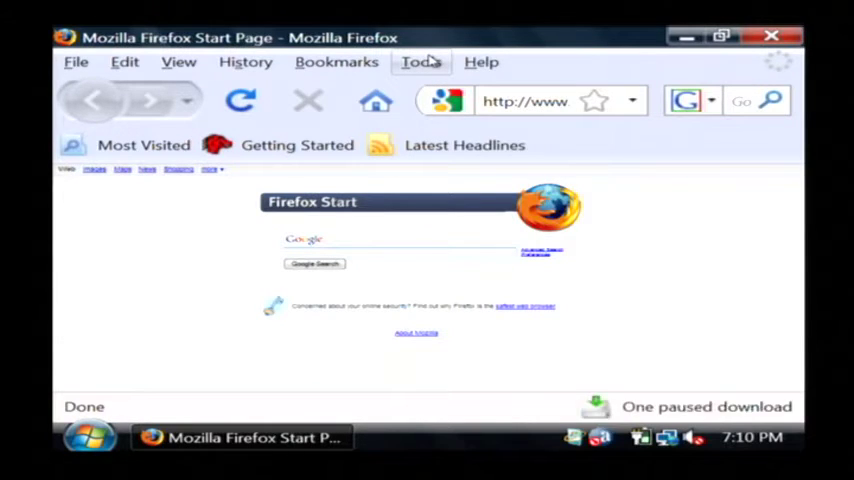
pyautogui.click(421, 61)
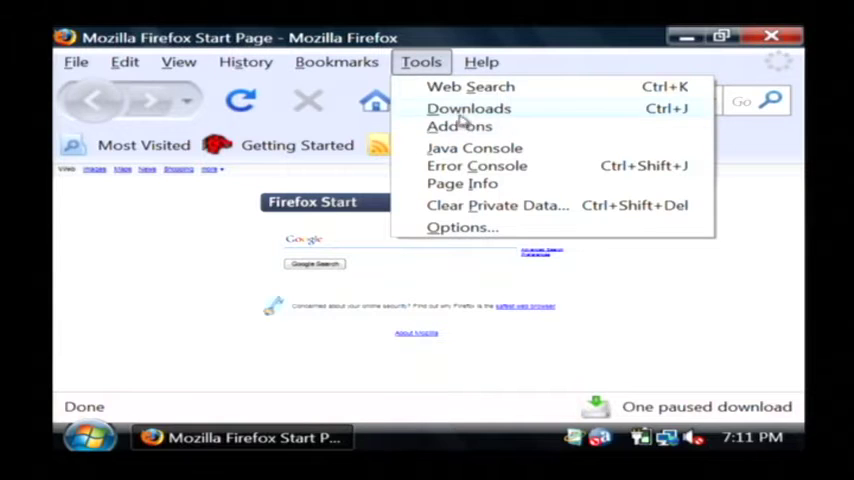
pyautogui.click(467, 108)
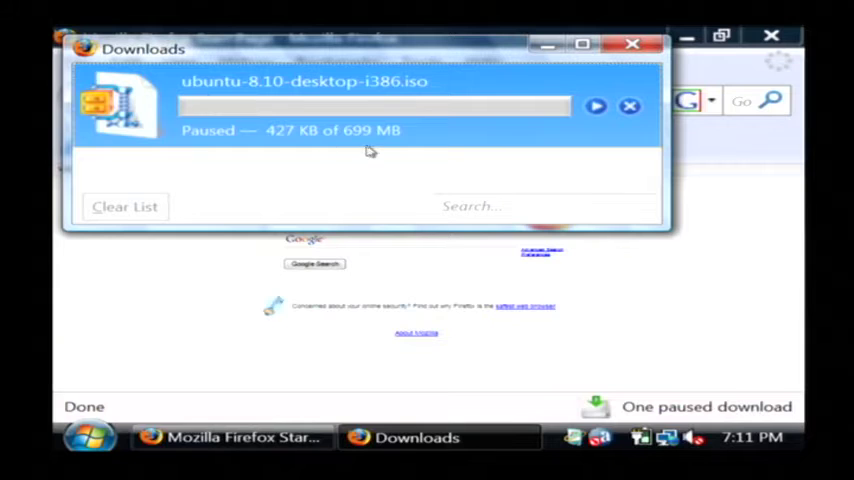
pyautogui.moveTo(220, 96)
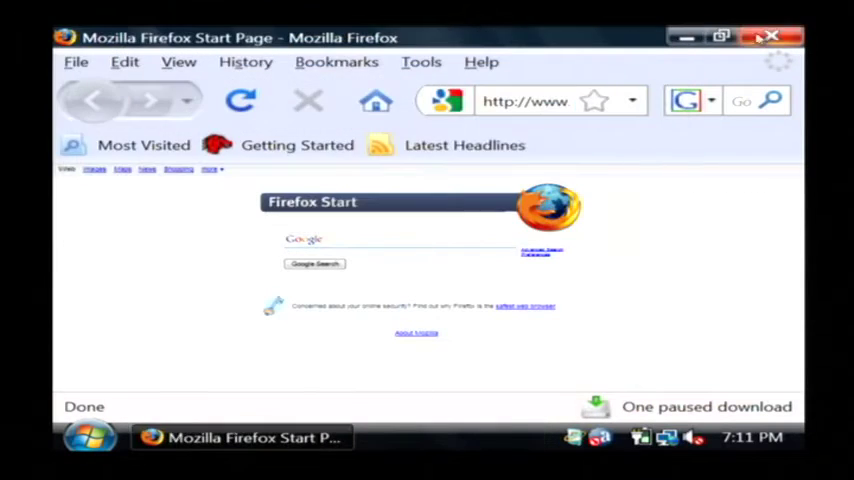
# Step: Search Google for 'download accelerator' and scroll through the results
pyautogui.click(772, 36)
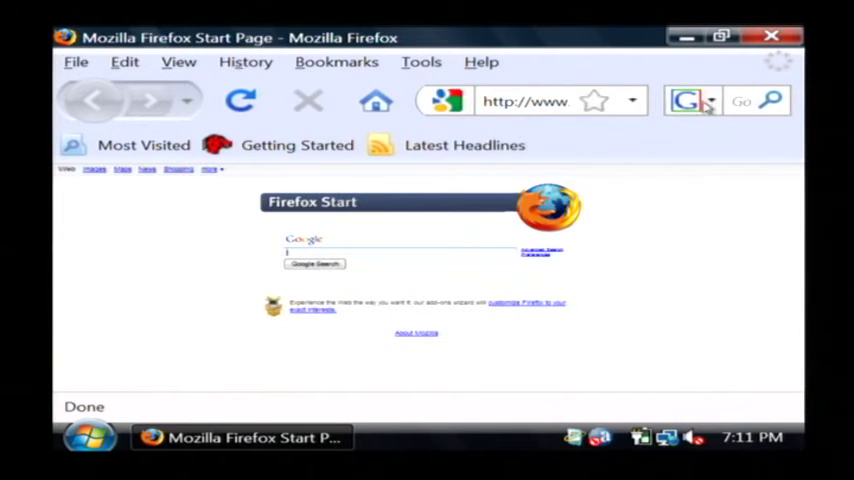
pyautogui.write('d')
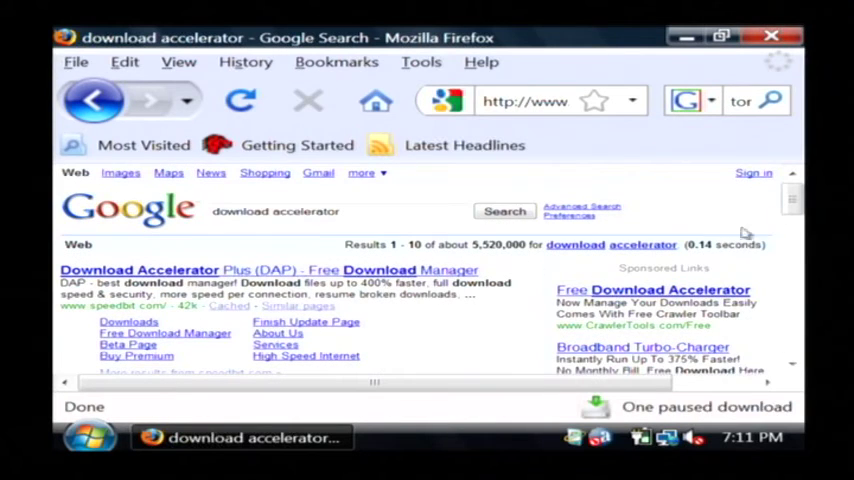
pyautogui.scroll(-3)
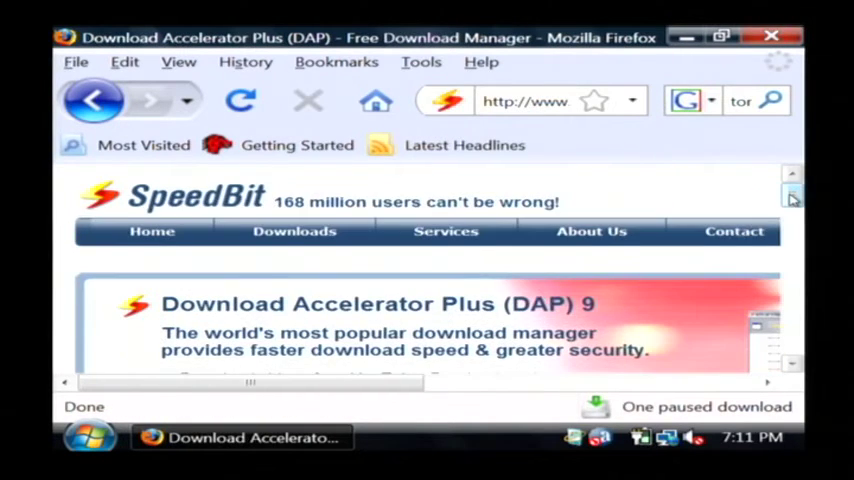
# Step: Scroll the SpeedBit Download Accelerator Plus page down to its press and products sections
pyautogui.scroll(-3)
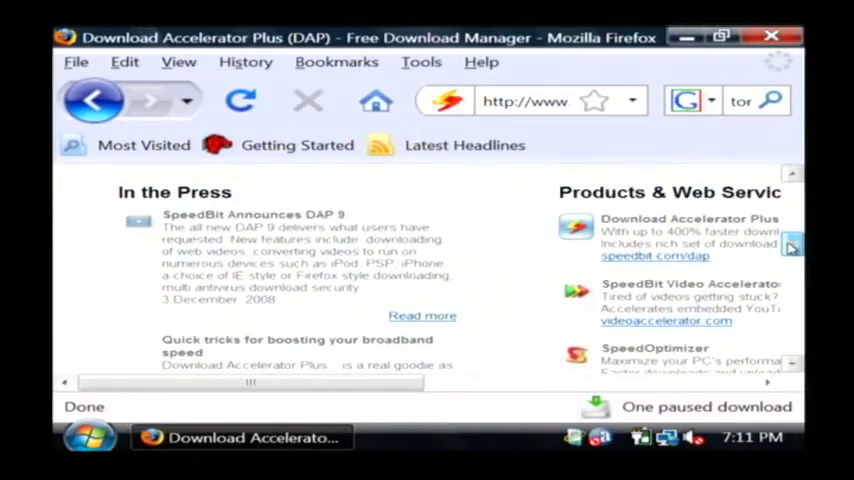